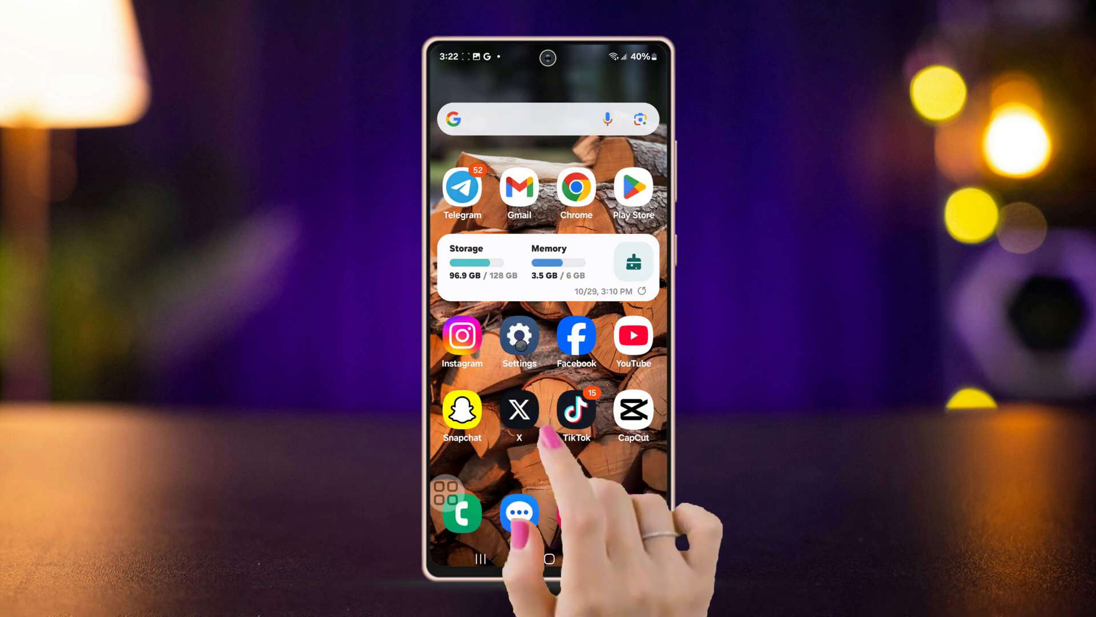
Step: Verify in Developer options > Graphics driver that WhatsApp uses the System Graphics Driver, then go back
{"action": "left_click", "coordinate": [518, 333]}
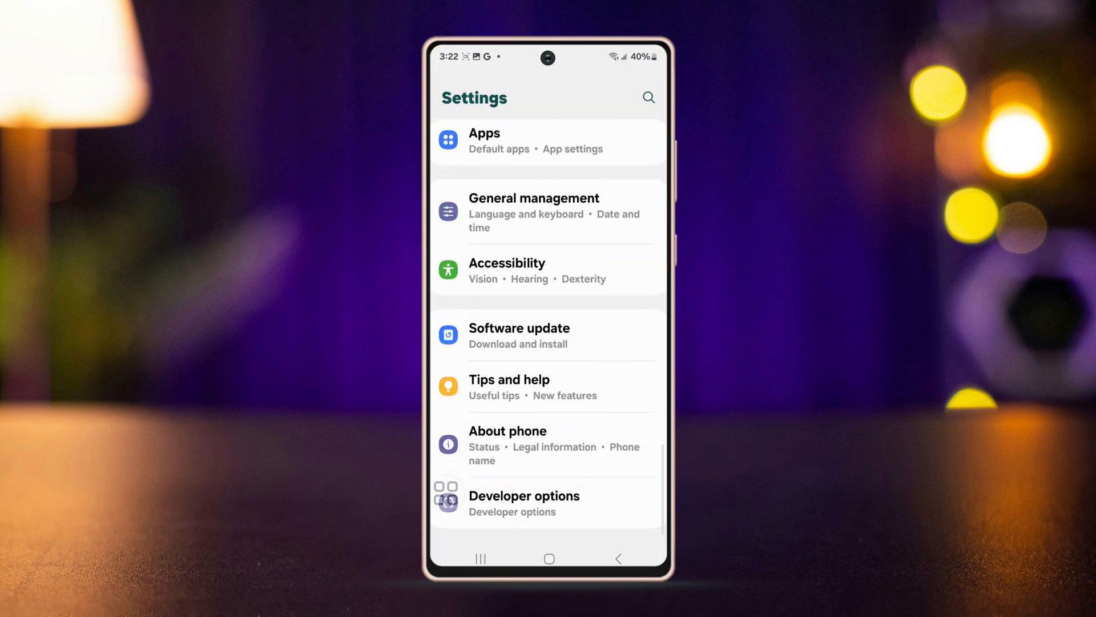
{"action": "left_click", "coordinate": [525, 495]}
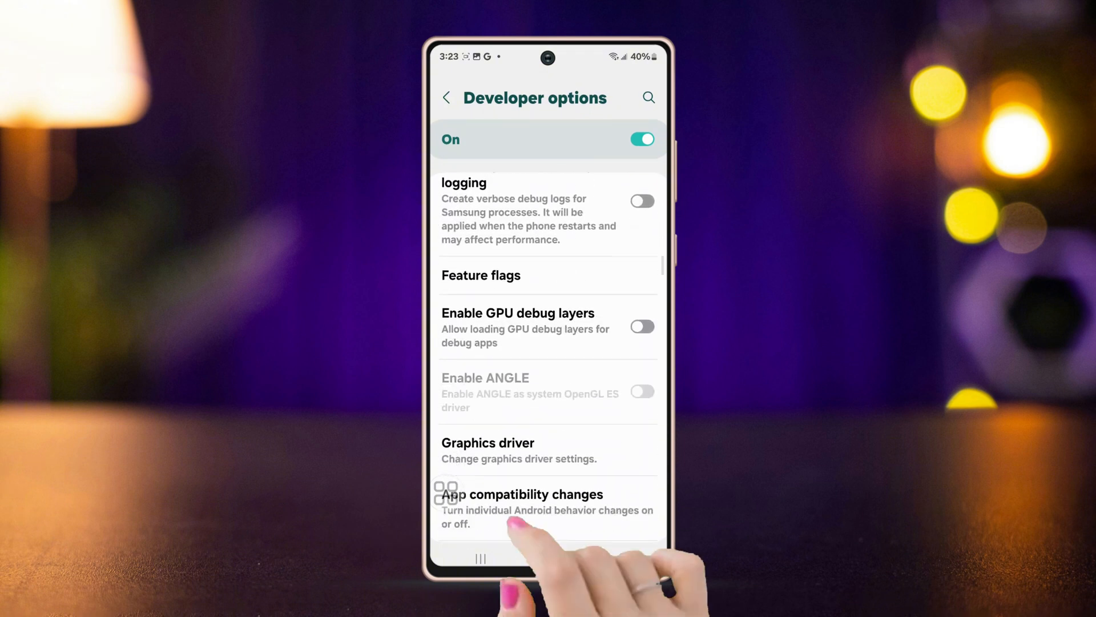
{"action": "left_click", "coordinate": [488, 443]}
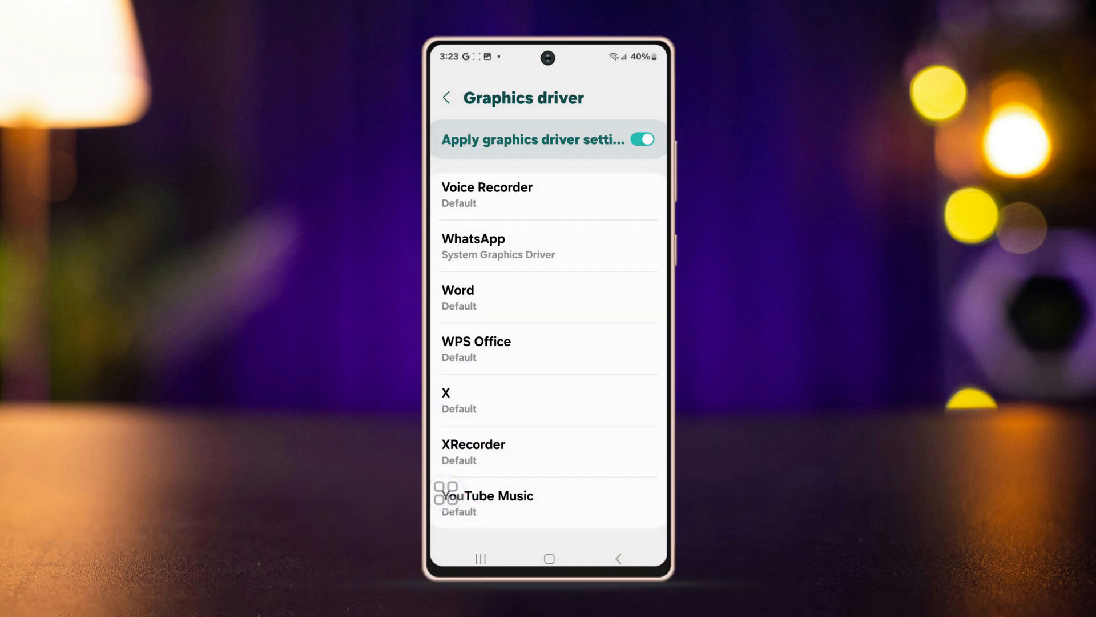
{"action": "left_click", "coordinate": [447, 97]}
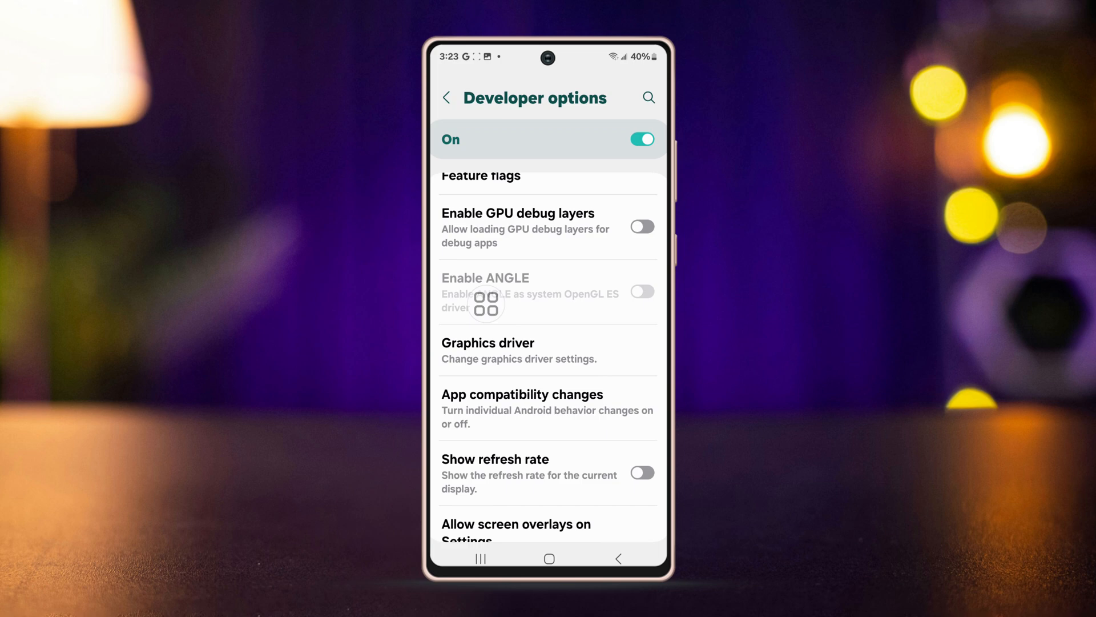
Step: Switch on 'Mobile data always active' in Developer options and return to the home screen
{"action": "scroll", "scroll_direction": "up", "scroll_amount": 3}
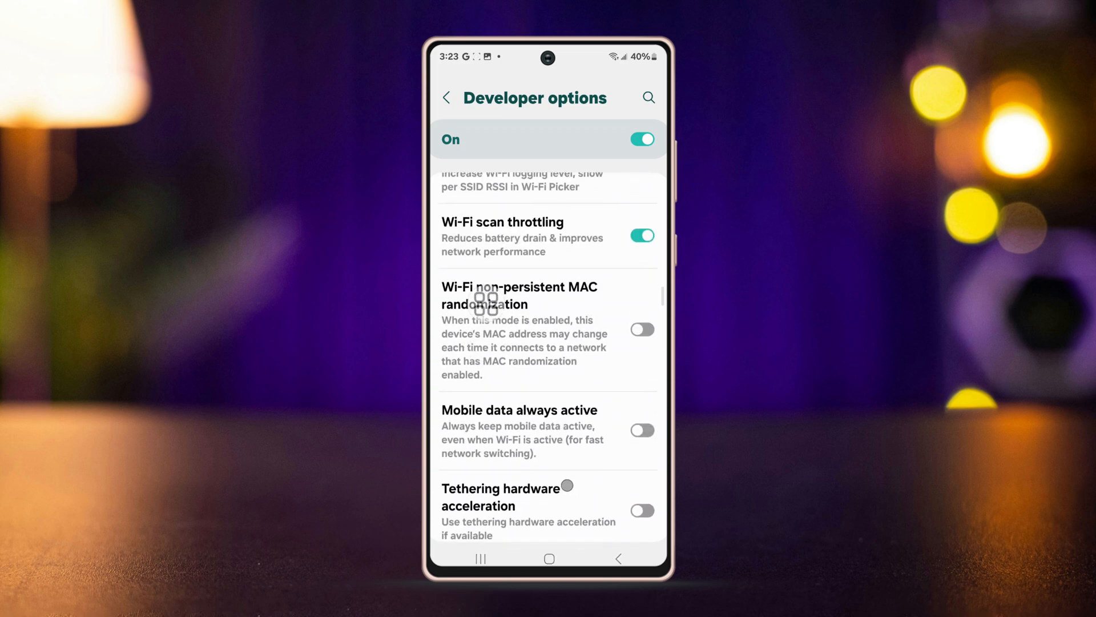
{"action": "mouse_move", "coordinate": [469, 330]}
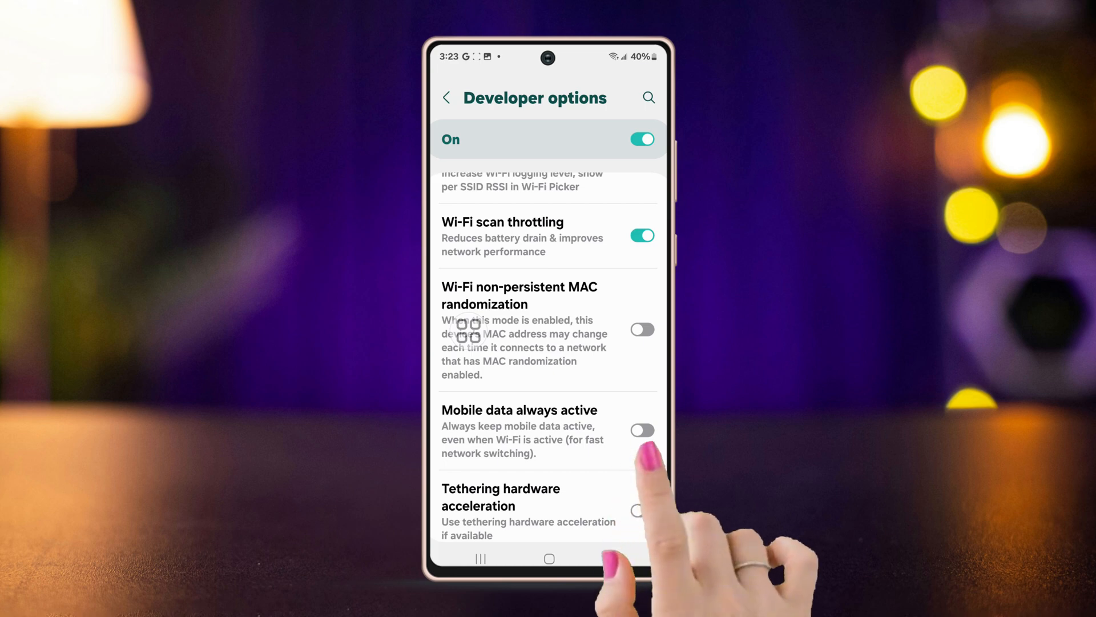
{"action": "left_click", "coordinate": [641, 430]}
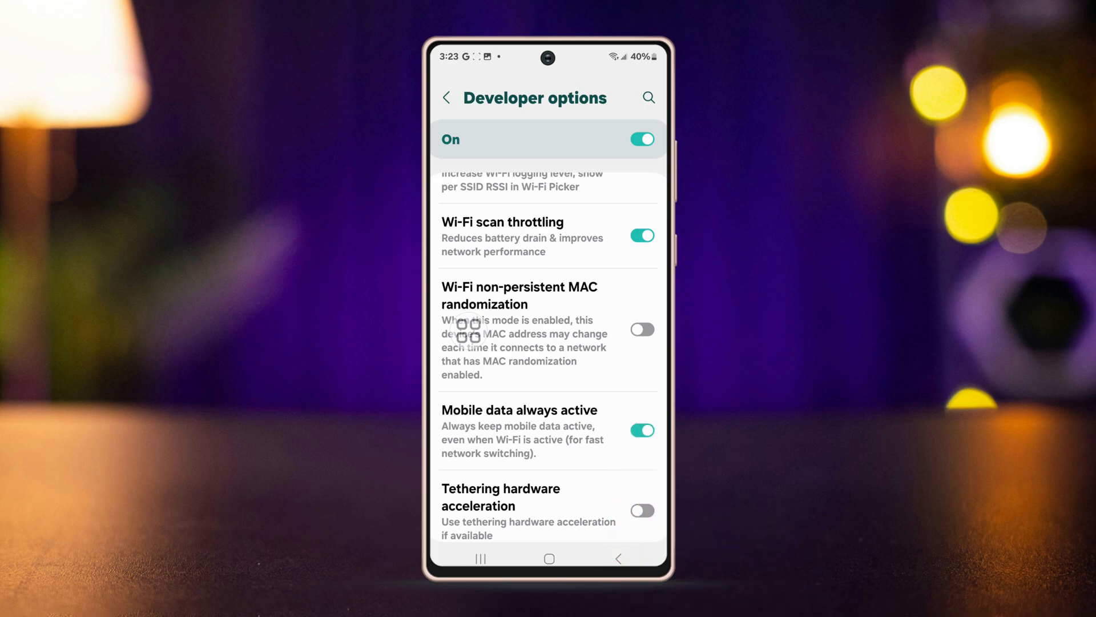
{"action": "left_click", "coordinate": [480, 558]}
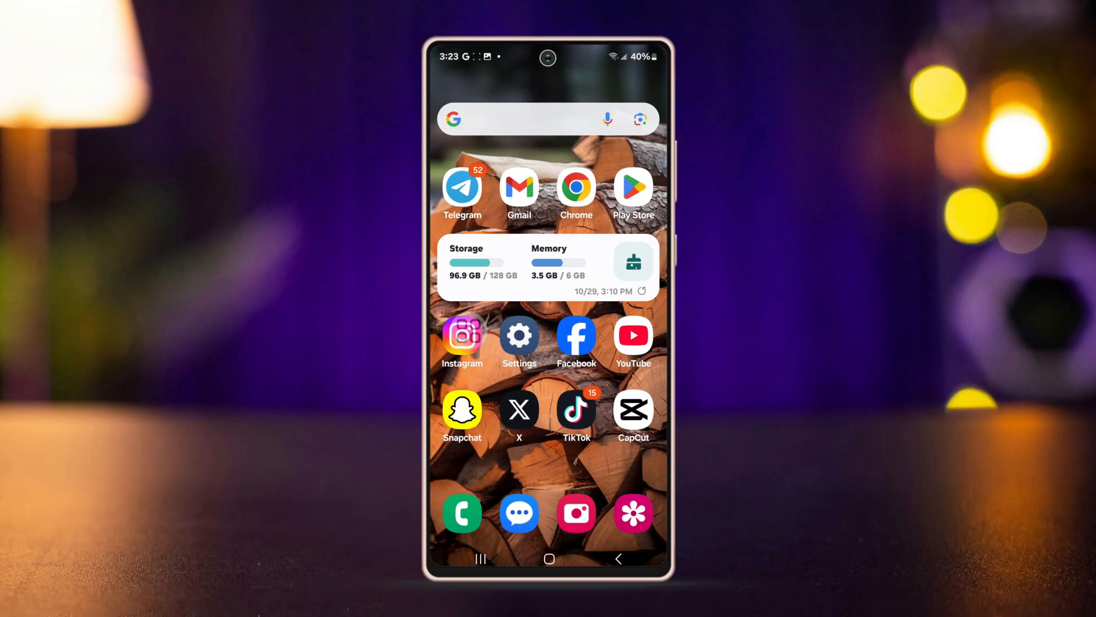
Step: Load icloud.com in Chrome to test connectivity, then pull down the quick settings panel
{"action": "left_click", "coordinate": [641, 290]}
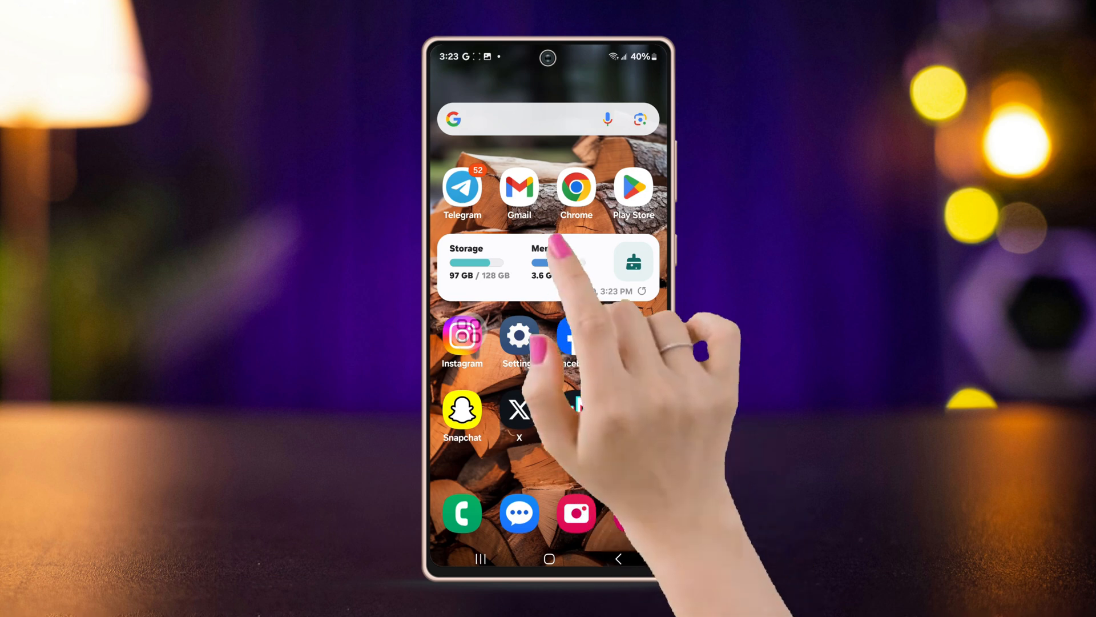
{"action": "left_click", "coordinate": [575, 187]}
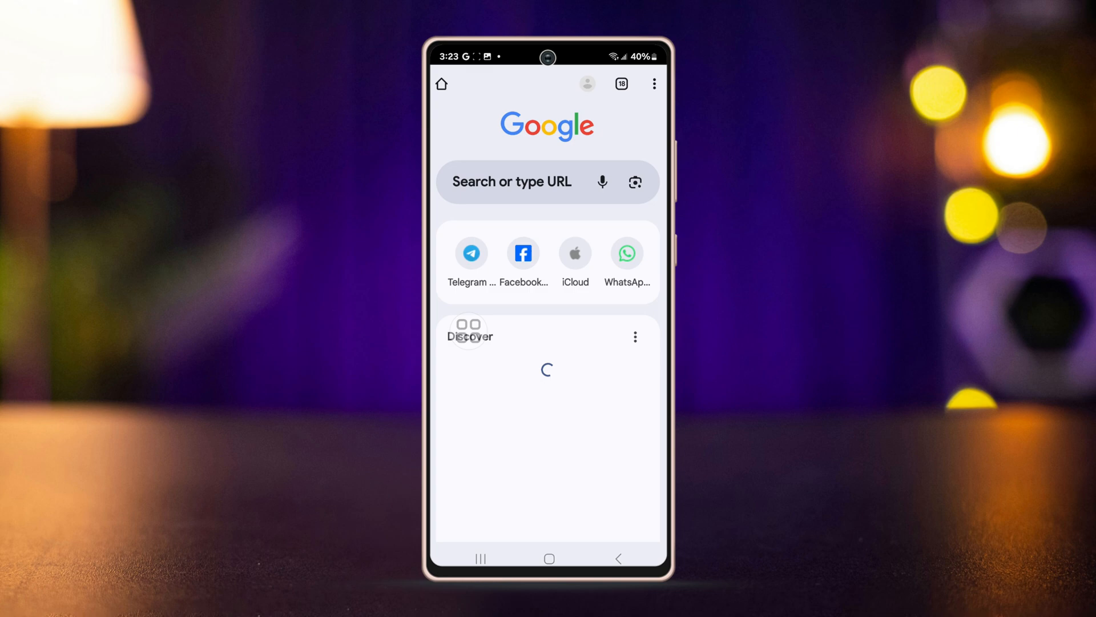
{"action": "left_click", "coordinate": [574, 253]}
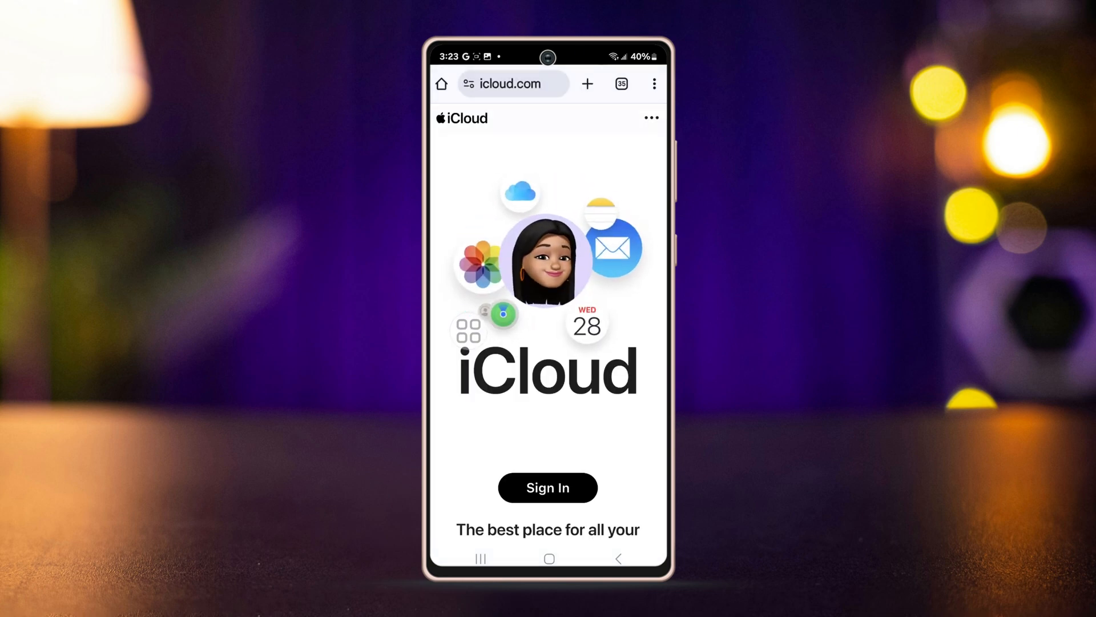
{"action": "left_click", "coordinate": [479, 559]}
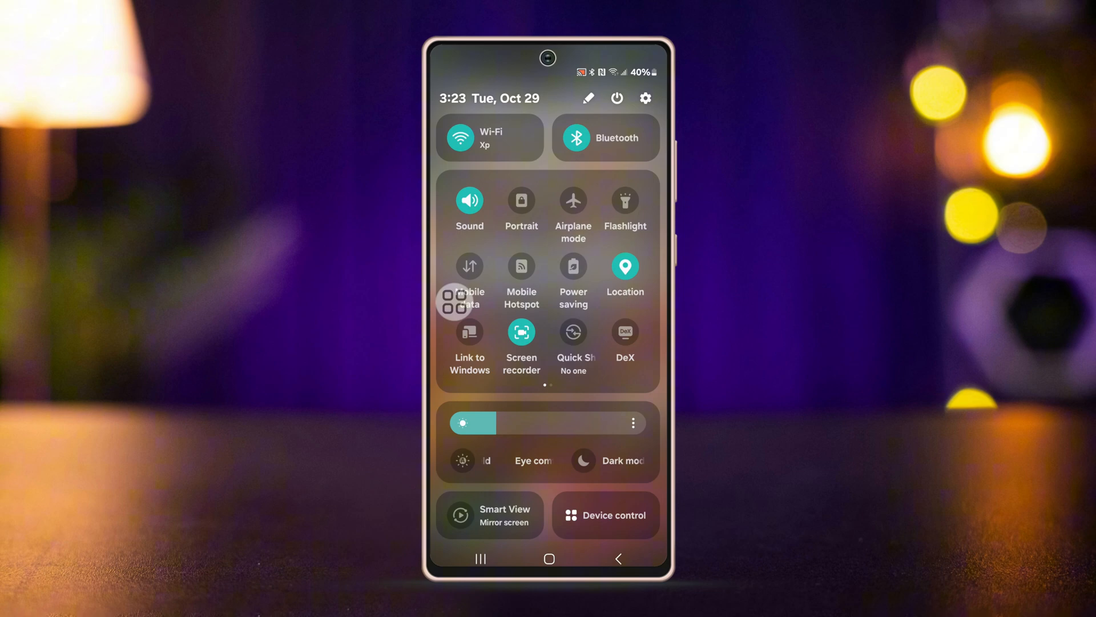
Step: Force stop the app from its App info page, confirm with OK, and leave the page
{"action": "left_click", "coordinate": [548, 558]}
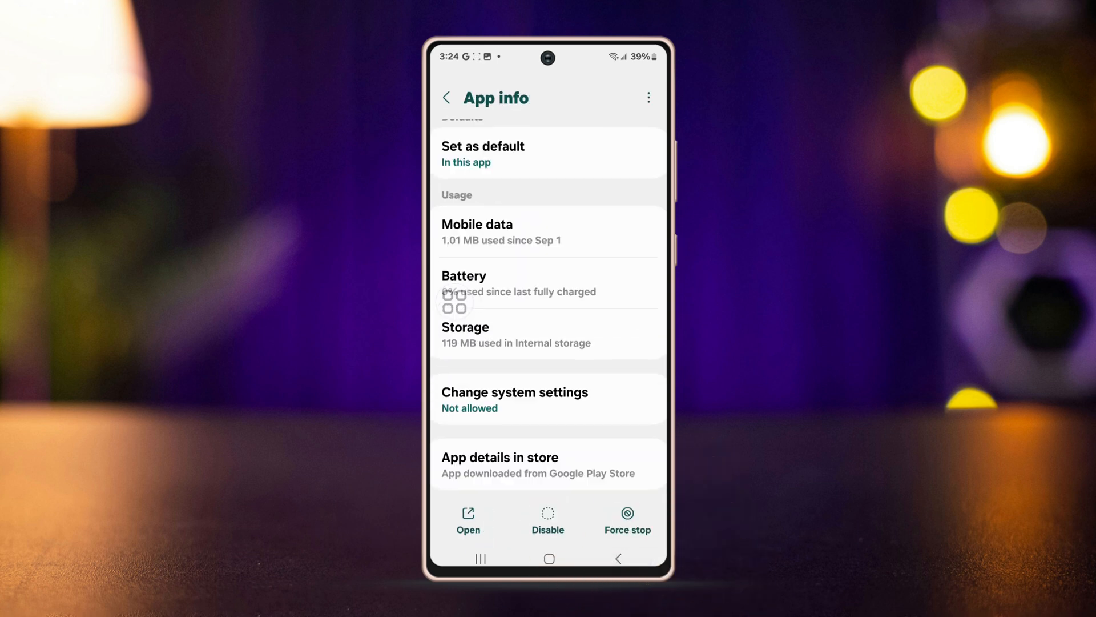
{"action": "left_click", "coordinate": [626, 520]}
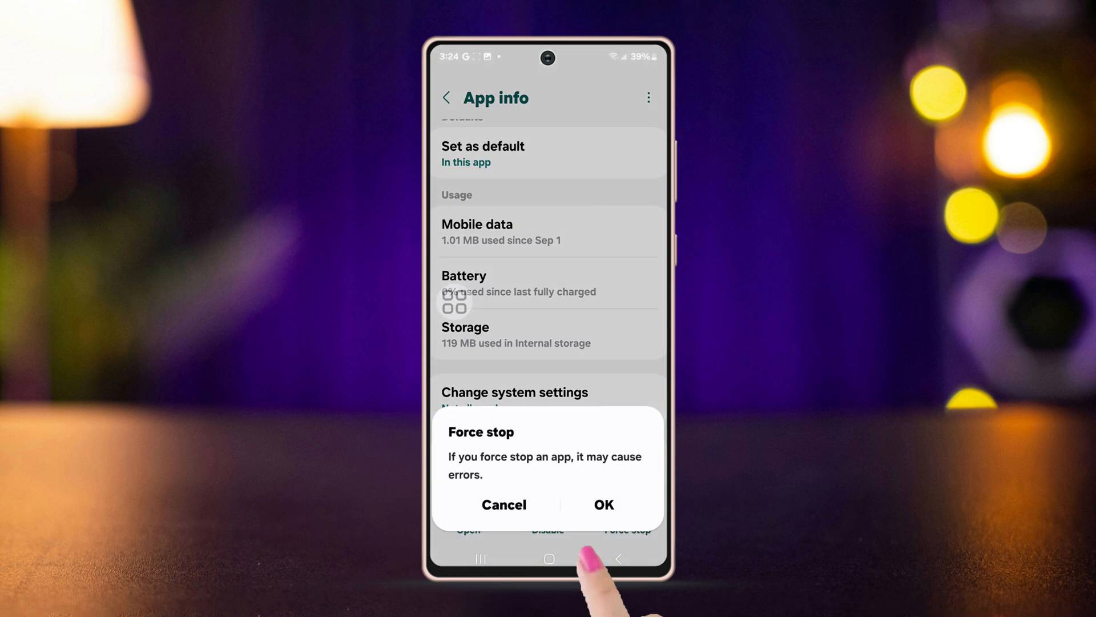
{"action": "left_click", "coordinate": [503, 504]}
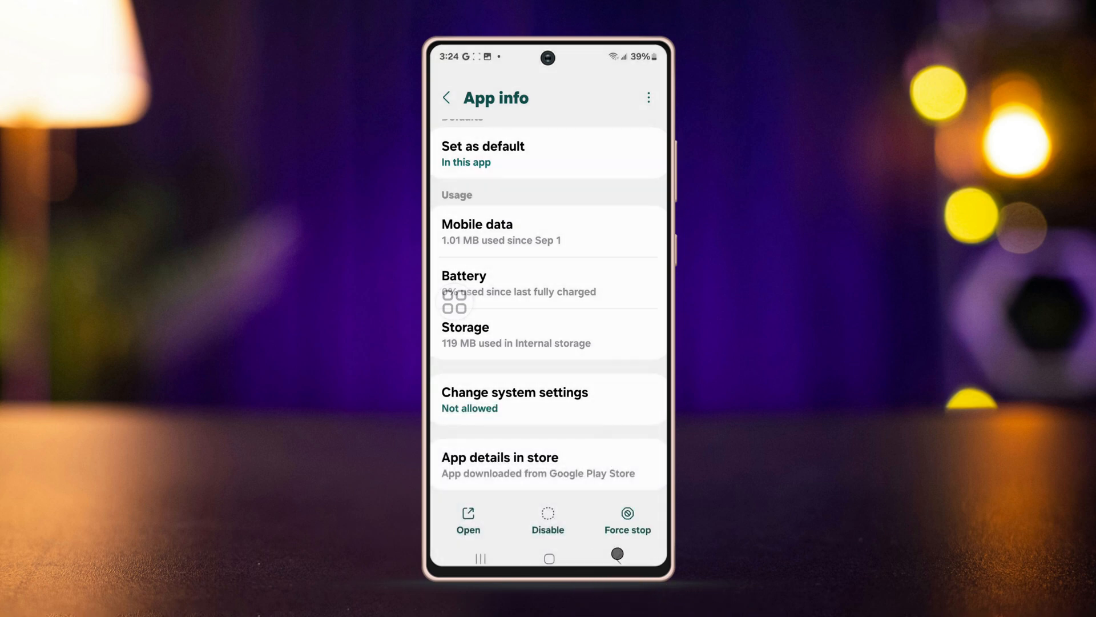
{"action": "left_click", "coordinate": [446, 97]}
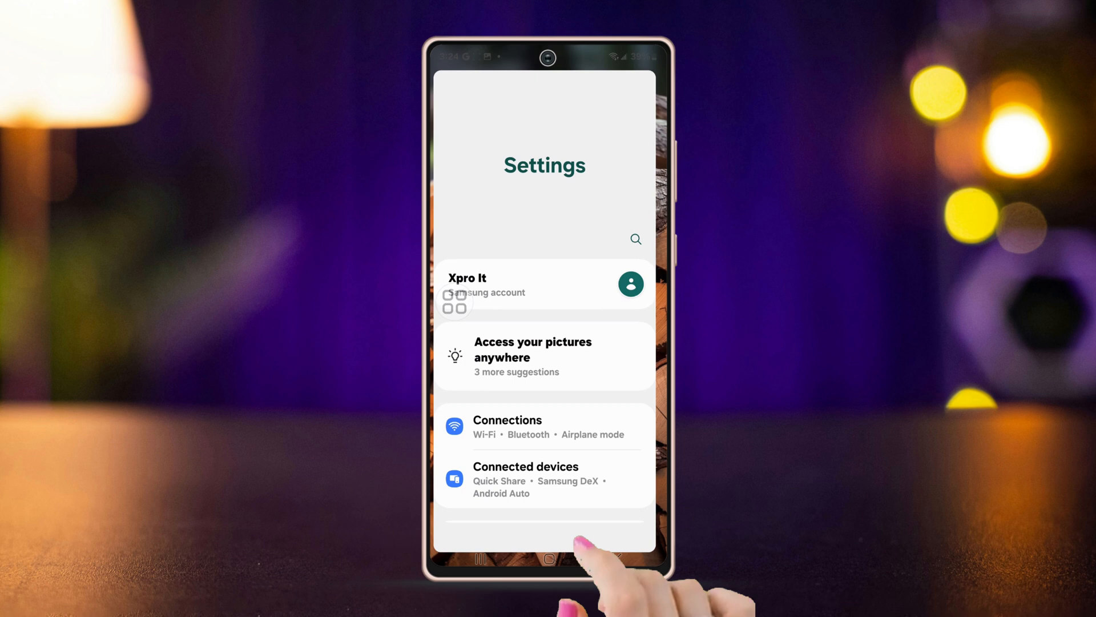
Step: Review the Google account under Accounts and backup > Manage accounts, then go back
{"action": "scroll", "scroll_direction": "up", "scroll_amount": 3}
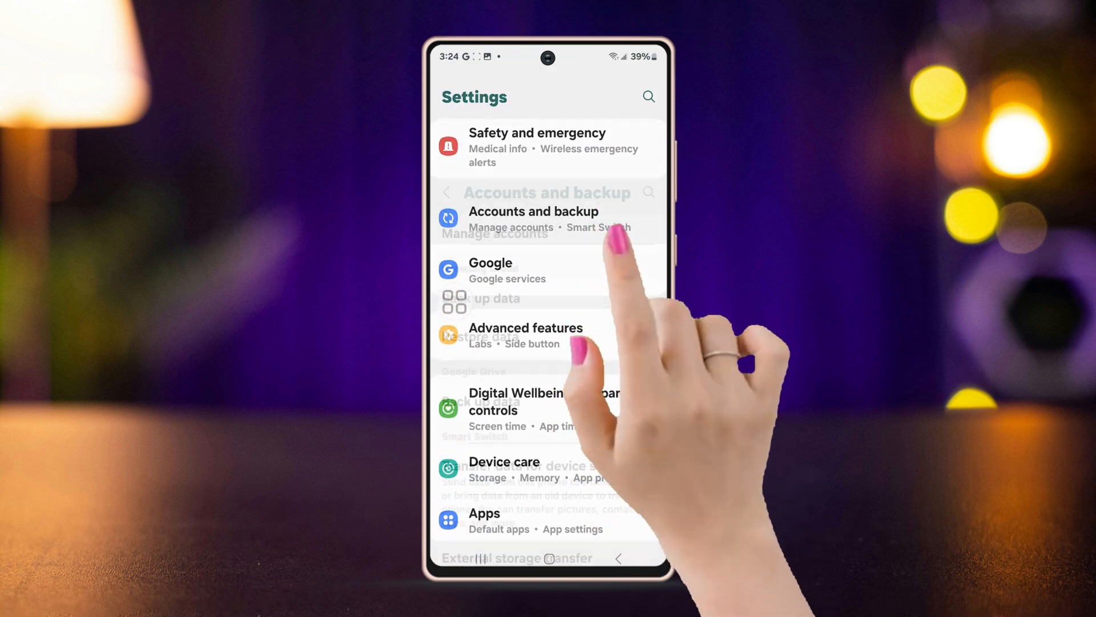
{"action": "left_click", "coordinate": [534, 218]}
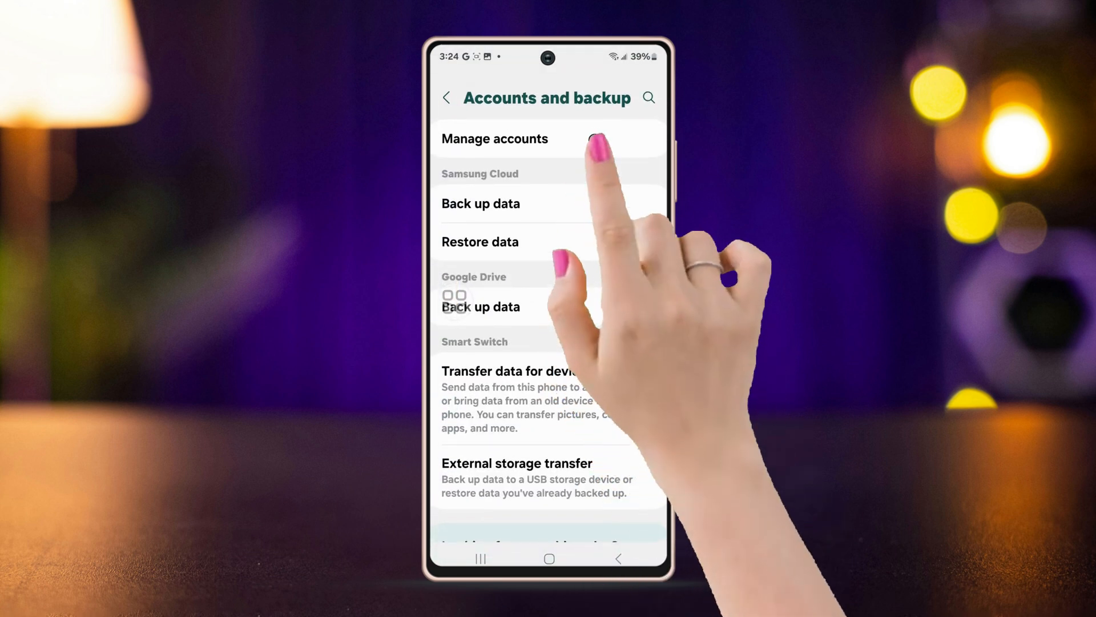
{"action": "left_click", "coordinate": [495, 138]}
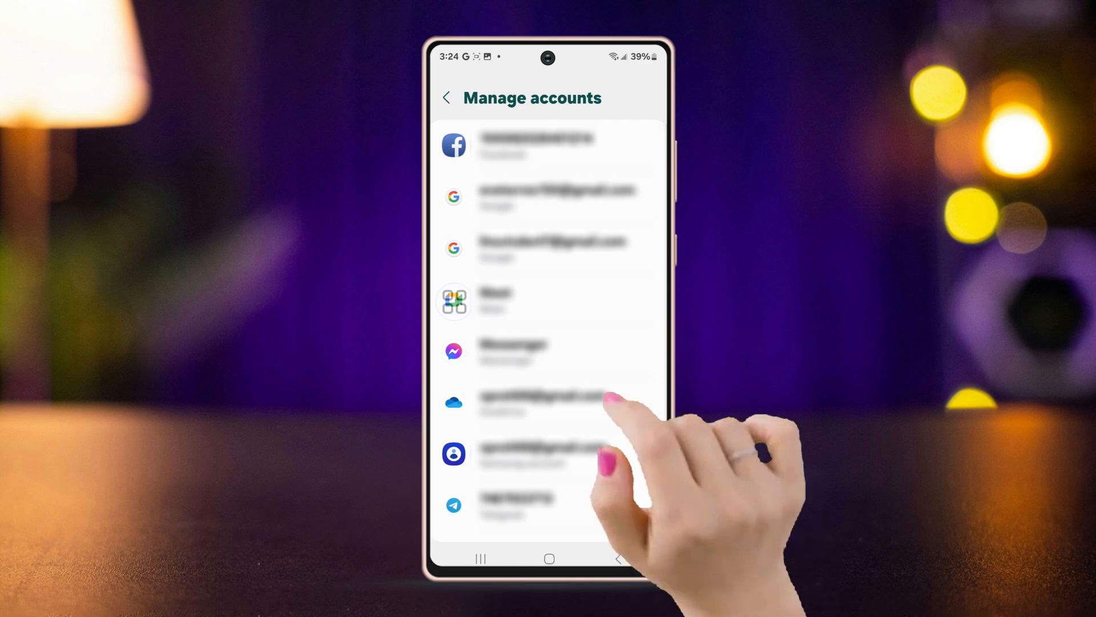
{"action": "left_click", "coordinate": [552, 195]}
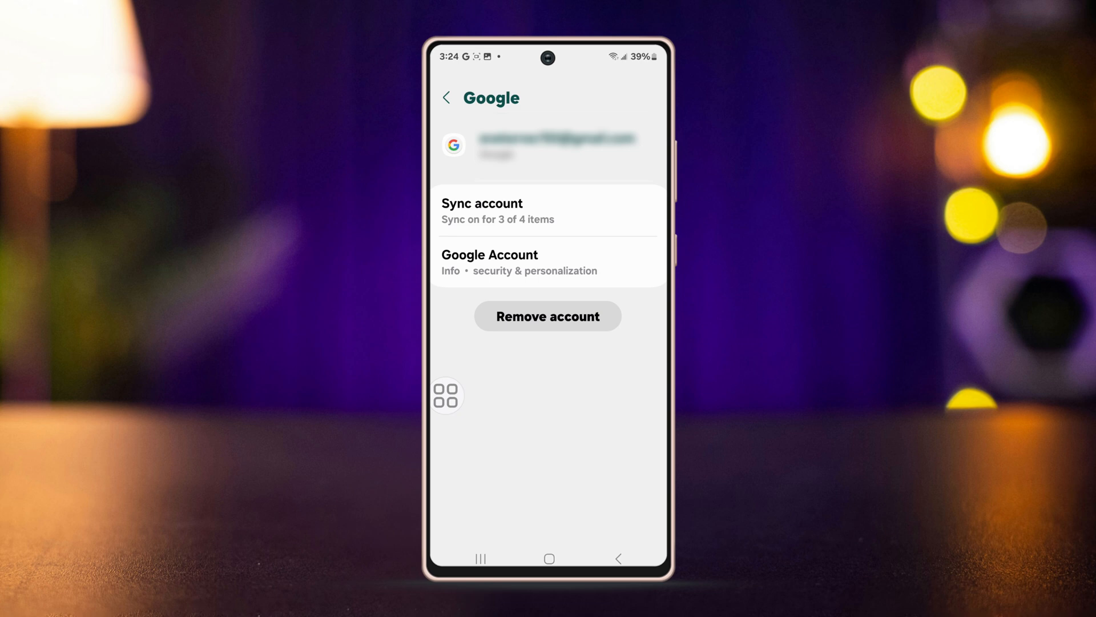
{"action": "left_click", "coordinate": [447, 97]}
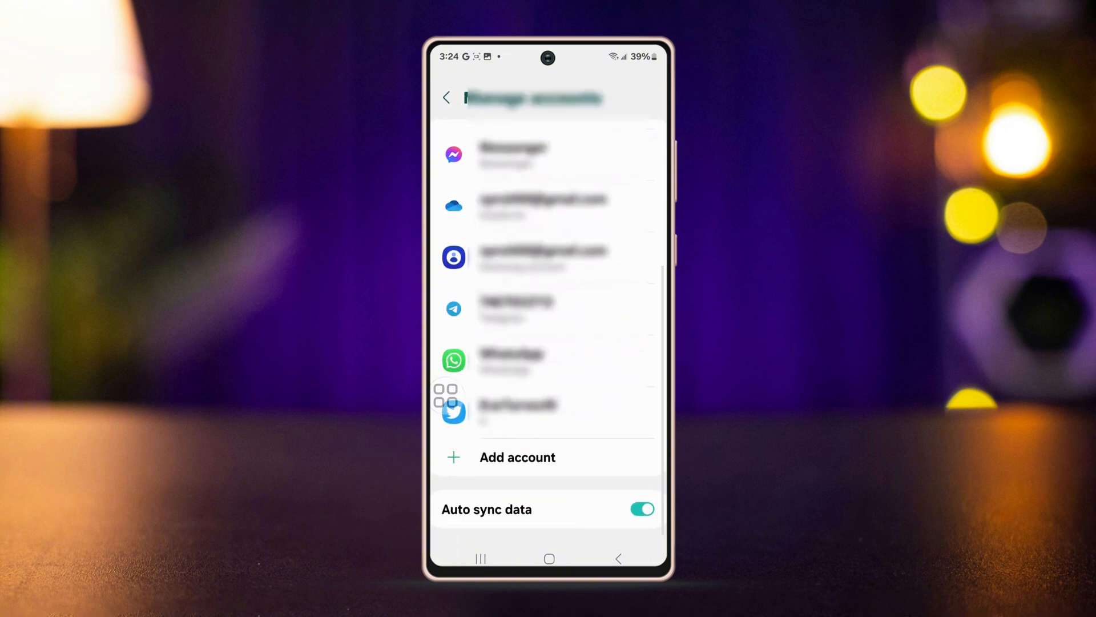
Step: Begin adding a new Google account from the add-account list
{"action": "left_click", "coordinate": [517, 457]}
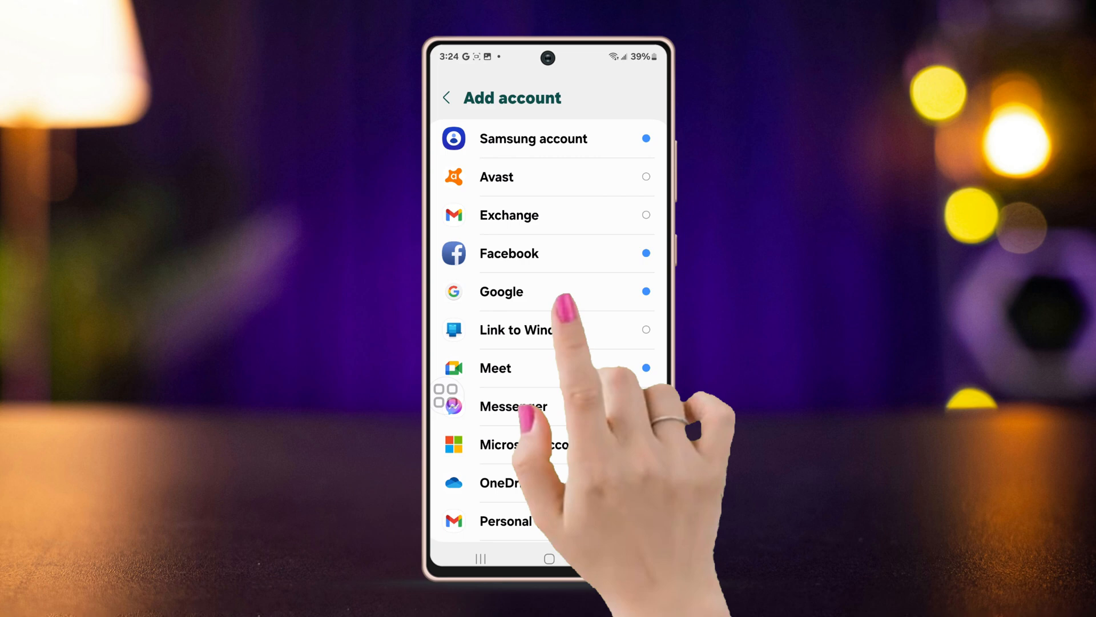
{"action": "left_click", "coordinate": [501, 292]}
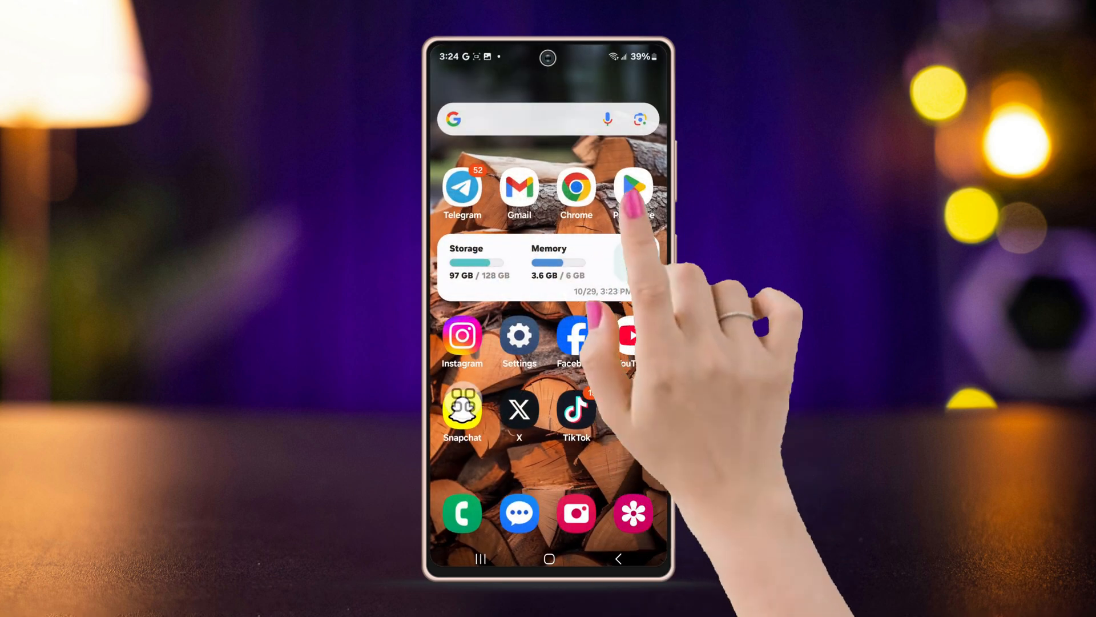
Step: Launch the Play Store to its For you page, then show the recent apps overview
{"action": "left_click", "coordinate": [631, 186]}
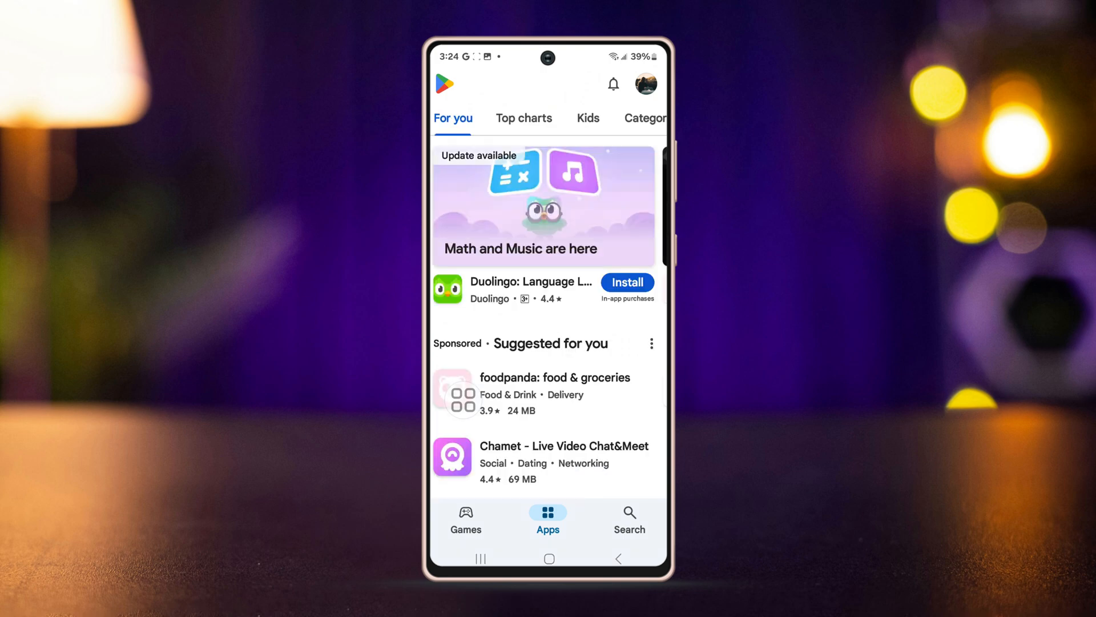
{"action": "left_click", "coordinate": [480, 559]}
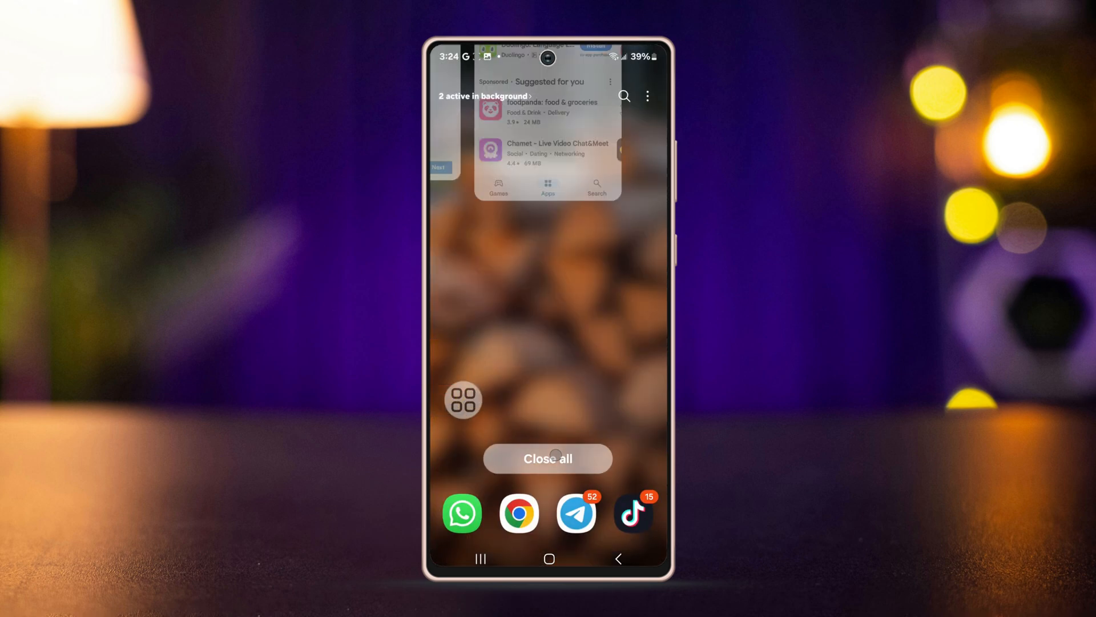